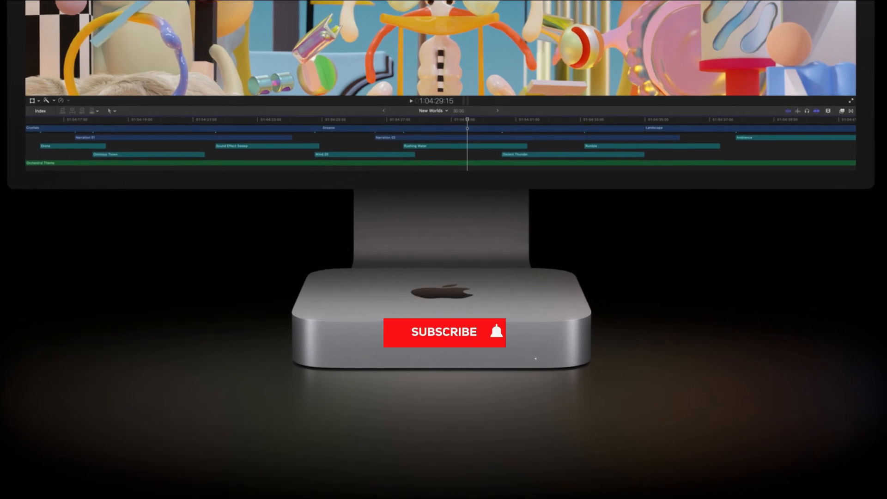
click(445, 332)
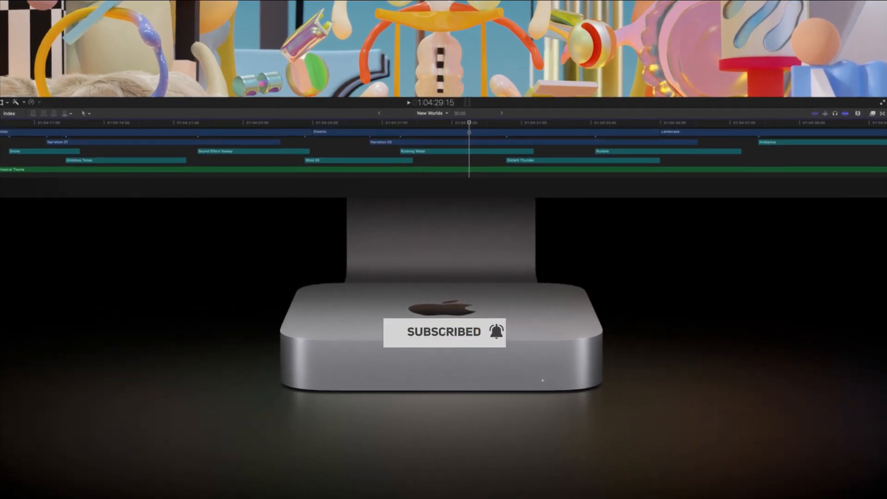